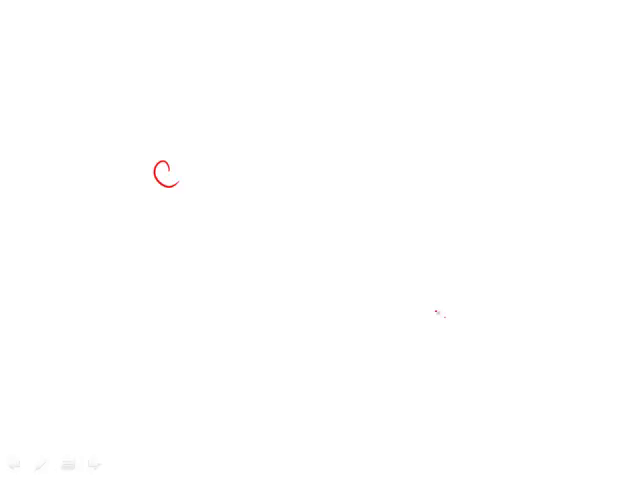
Draw a red oval around the handwritten letter C with the pen.
drag(150, 135, 190, 205)
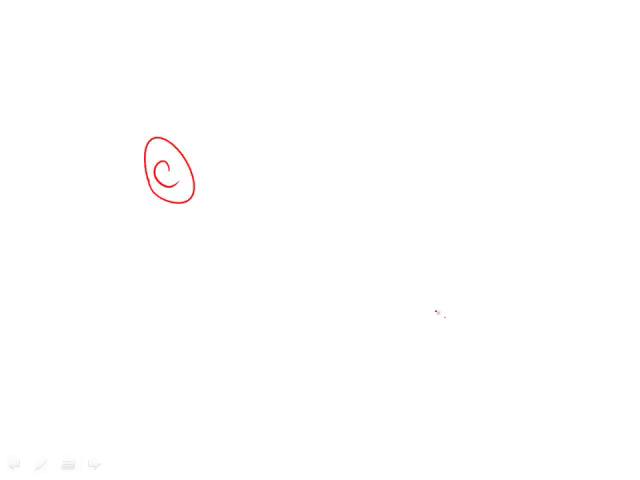